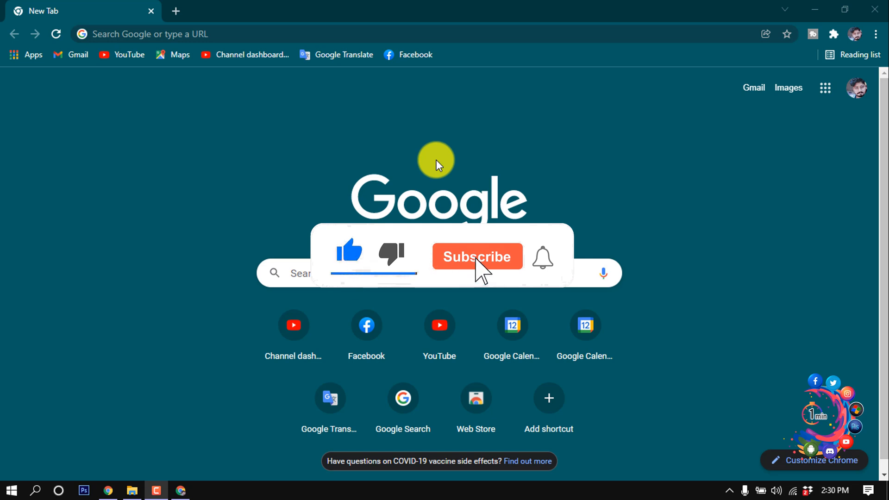
Step: Open Lock.pdf from the Downloads folder in Chrome
left_click(476, 256)
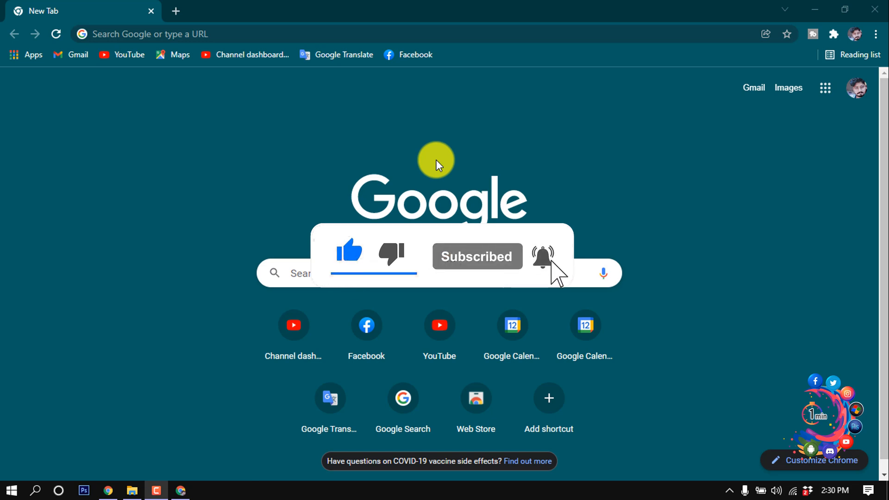
left_click(131, 490)
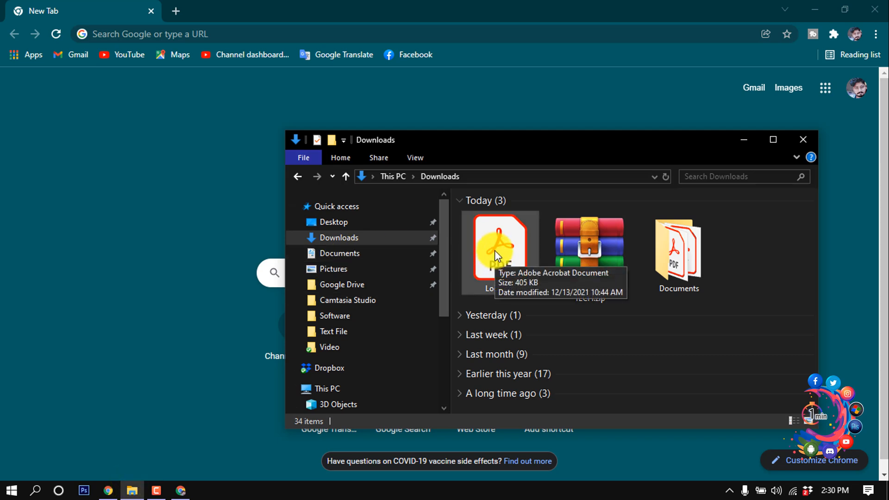
left_click(499, 246)
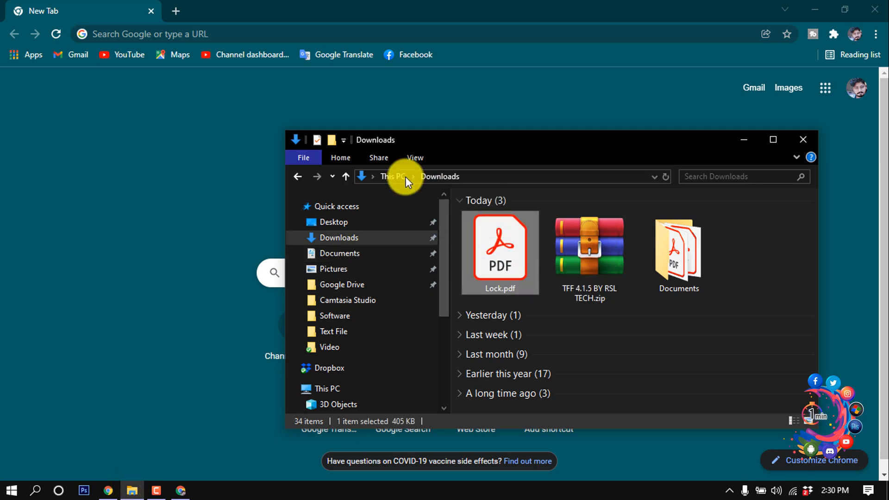
double_click(499, 250)
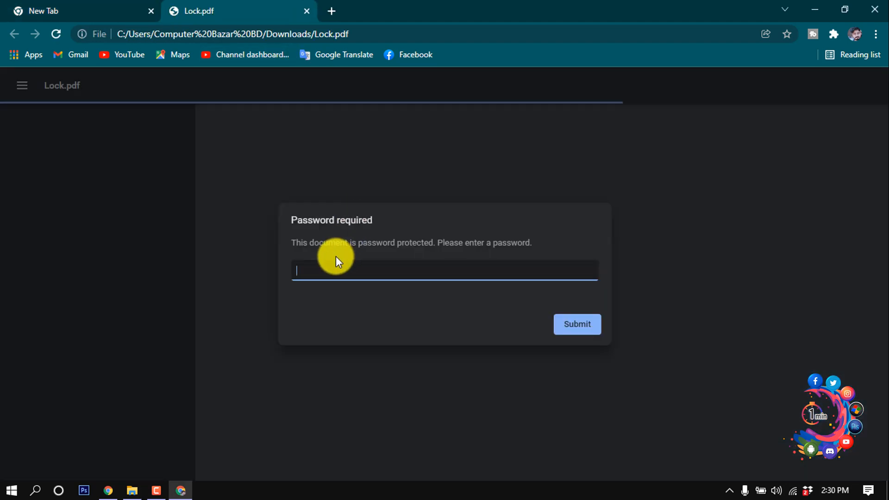
mouse_move(329, 273)
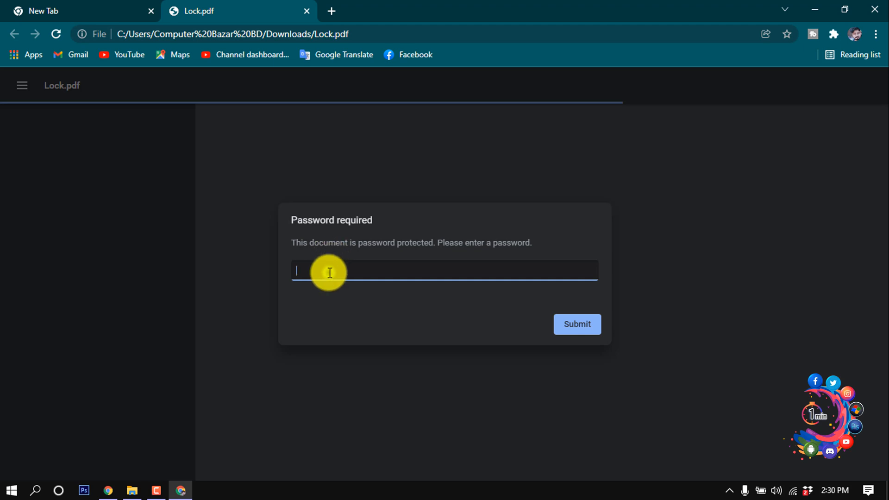
Step: Enter the document password and submit it to unlock Lock.pdf
type("••••")
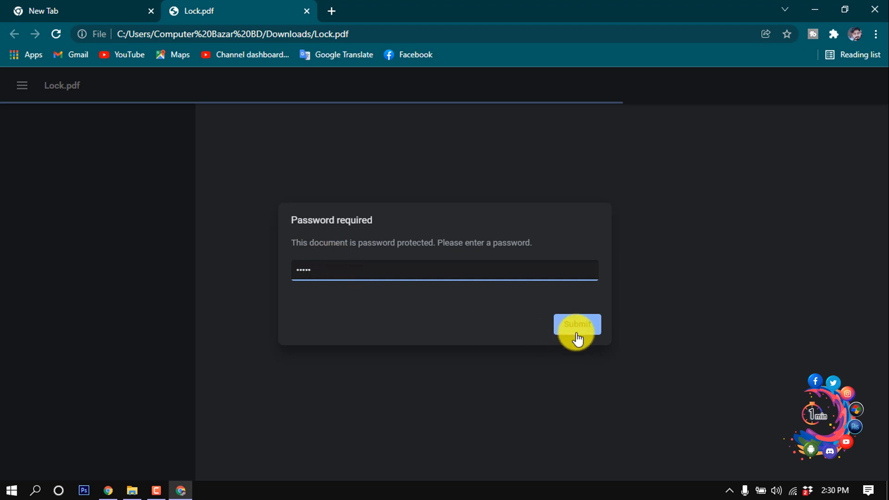
left_click(576, 324)
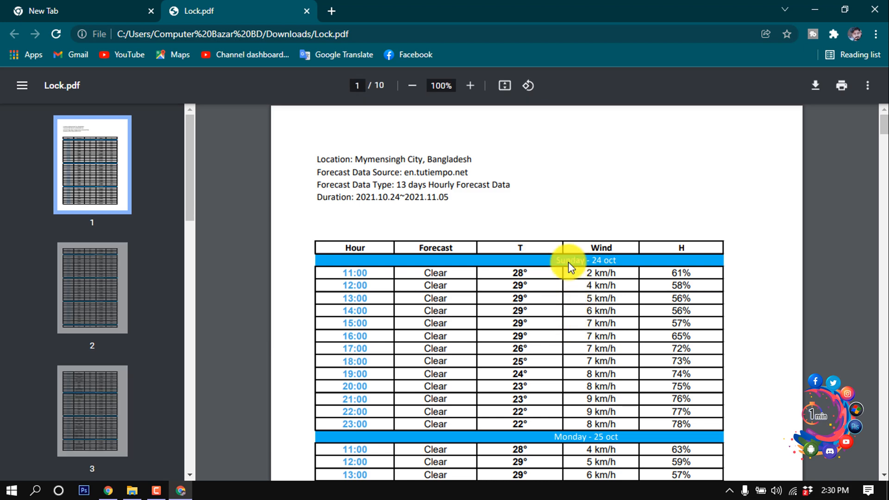
mouse_move(569, 263)
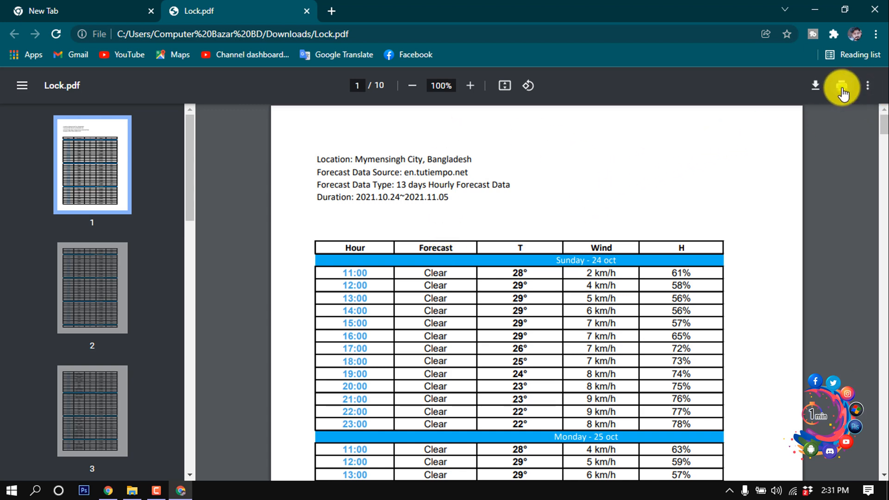
left_click(842, 86)
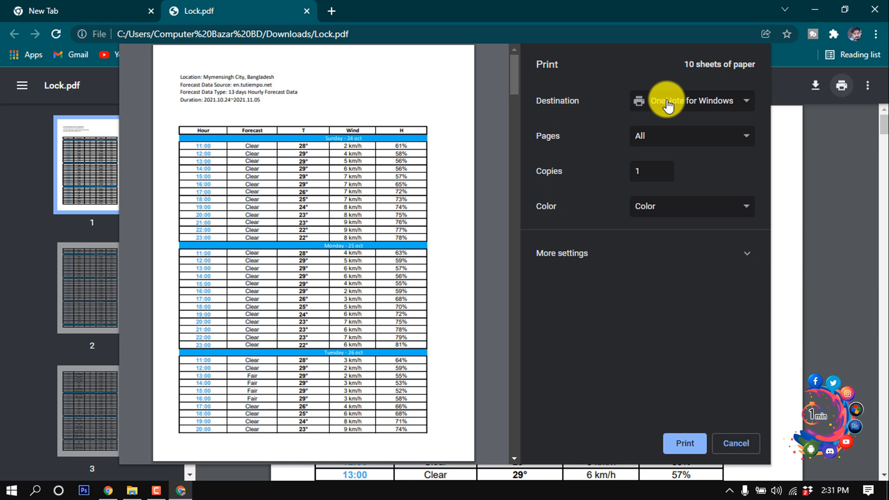
Step: Save the document via Save as PDF under the file name 'unlock'
left_click(690, 101)
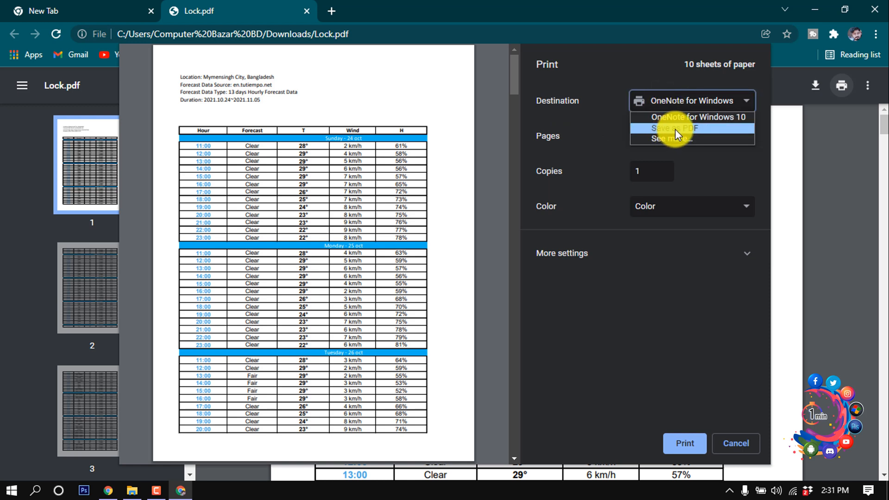
left_click(672, 128)
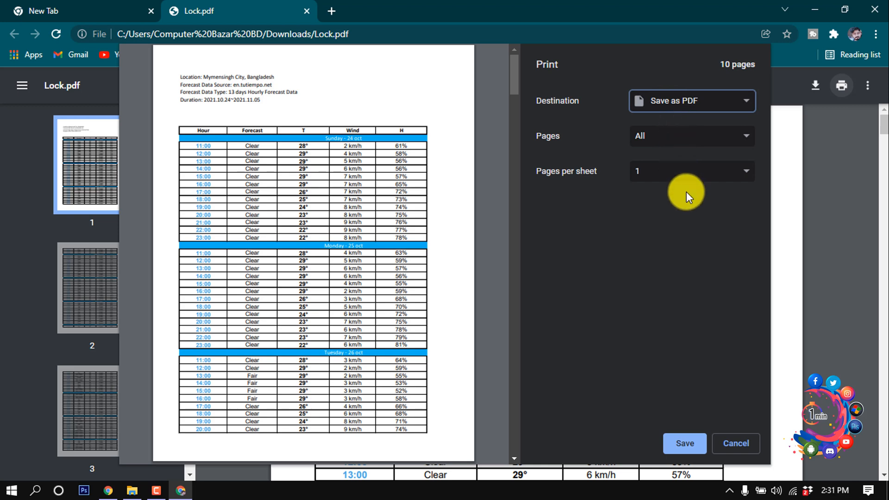
left_click(684, 444)
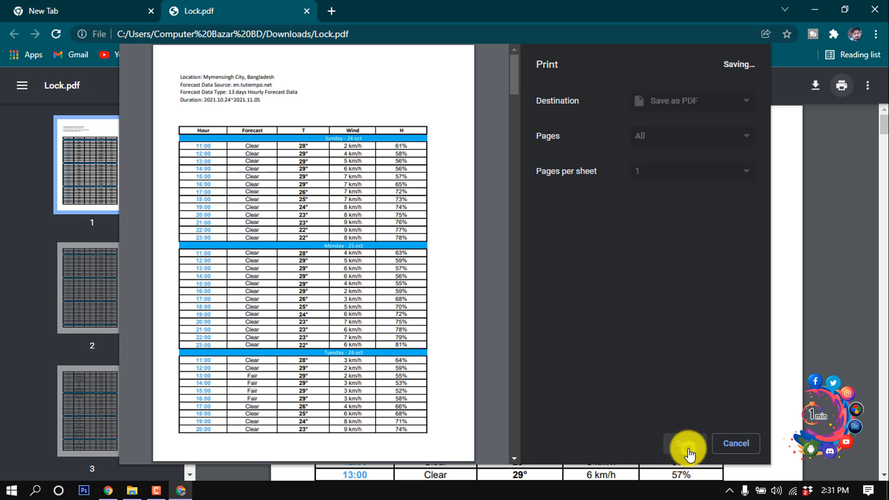
left_click(686, 444)
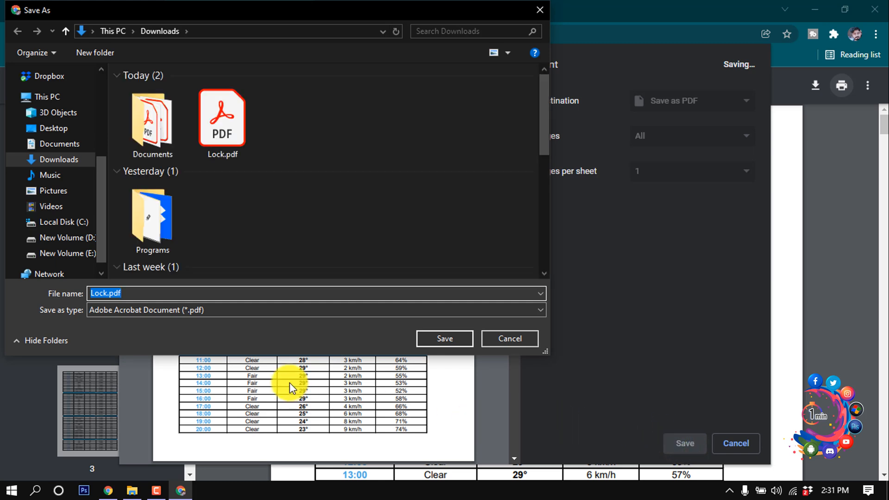
type("unlock")
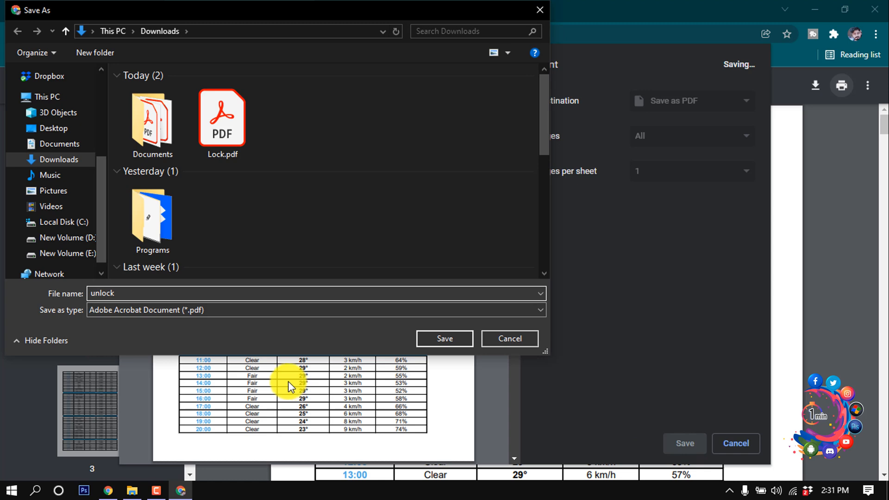
left_click(444, 338)
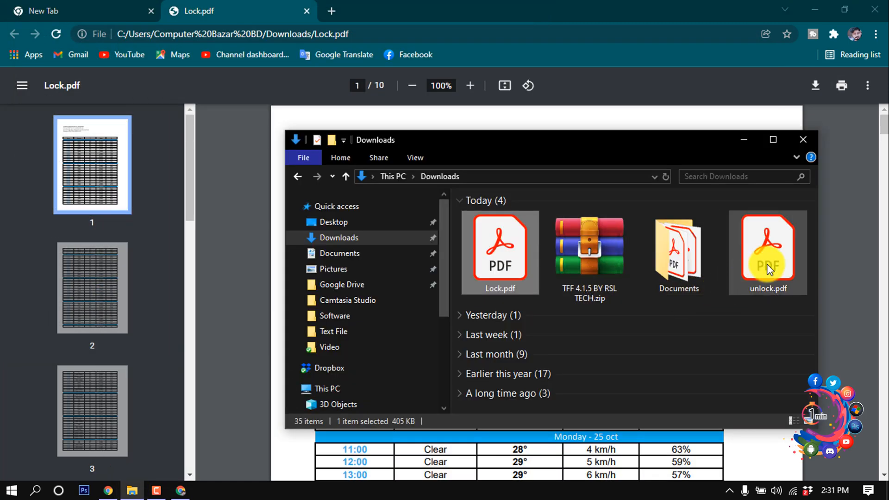
Step: Drag unlock.pdf from Downloads onto Chrome's tab bar to open it
left_click(767, 250)
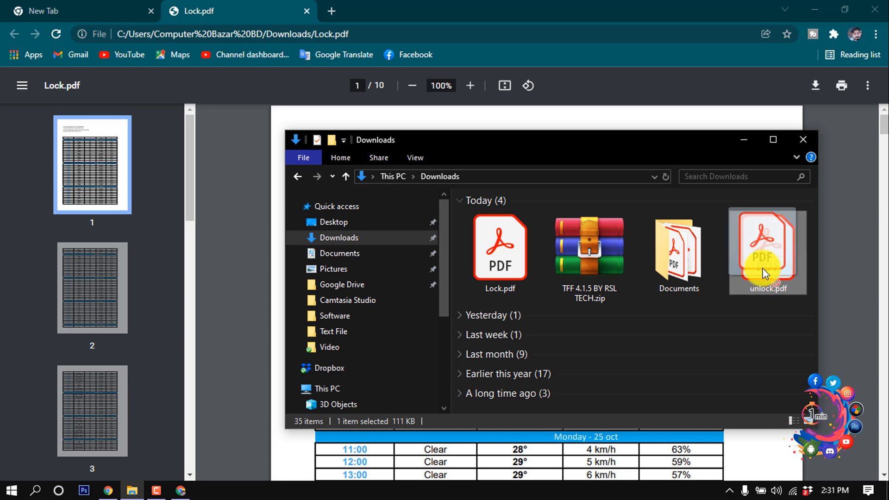
left_click_drag(767, 250, 360, 11)
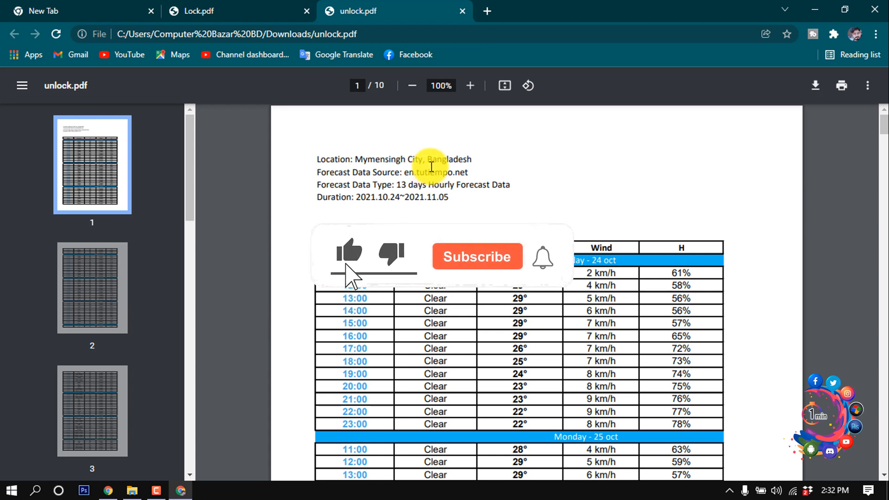
left_click(477, 256)
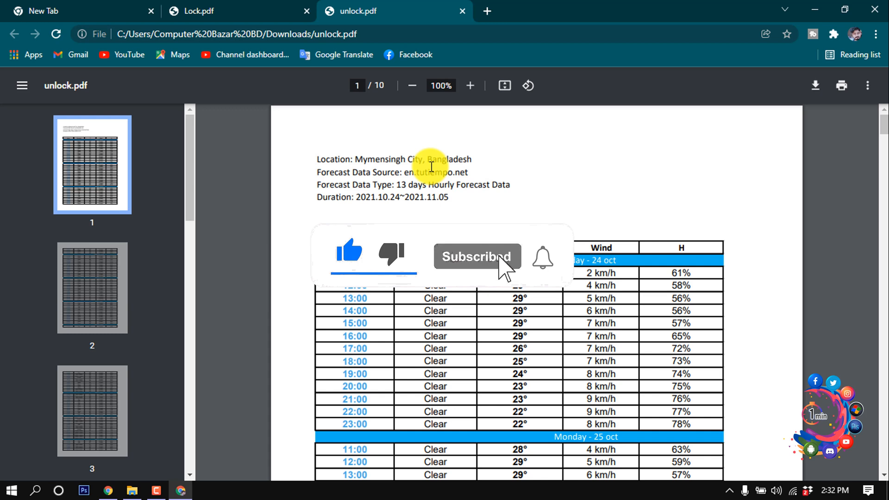